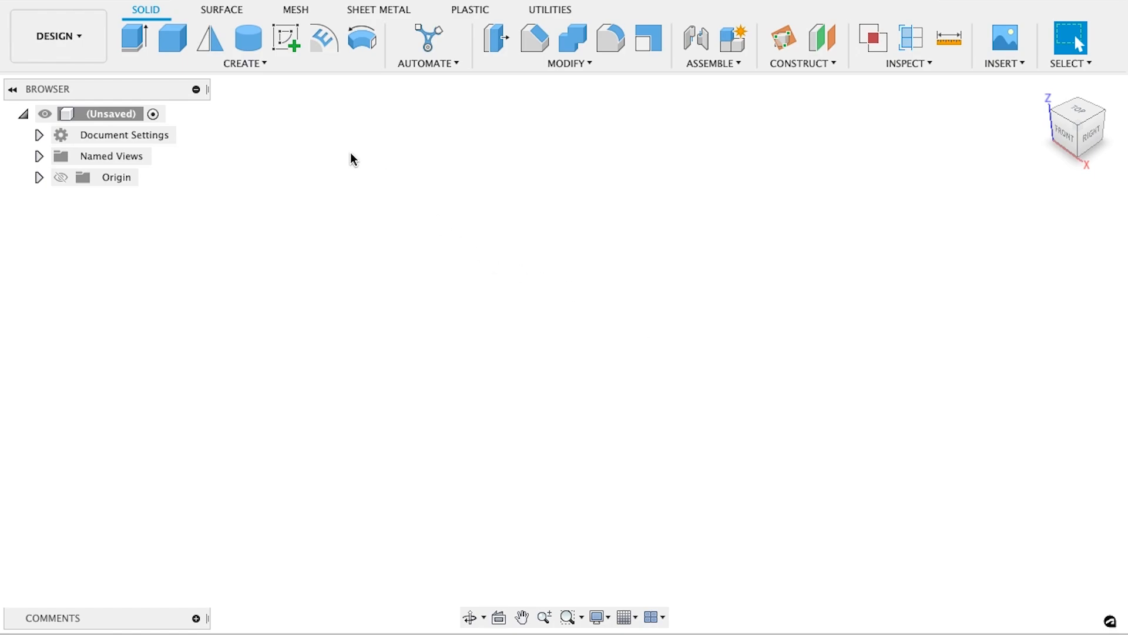
{"action": "mouse_move", "coordinate": [263, 90]}
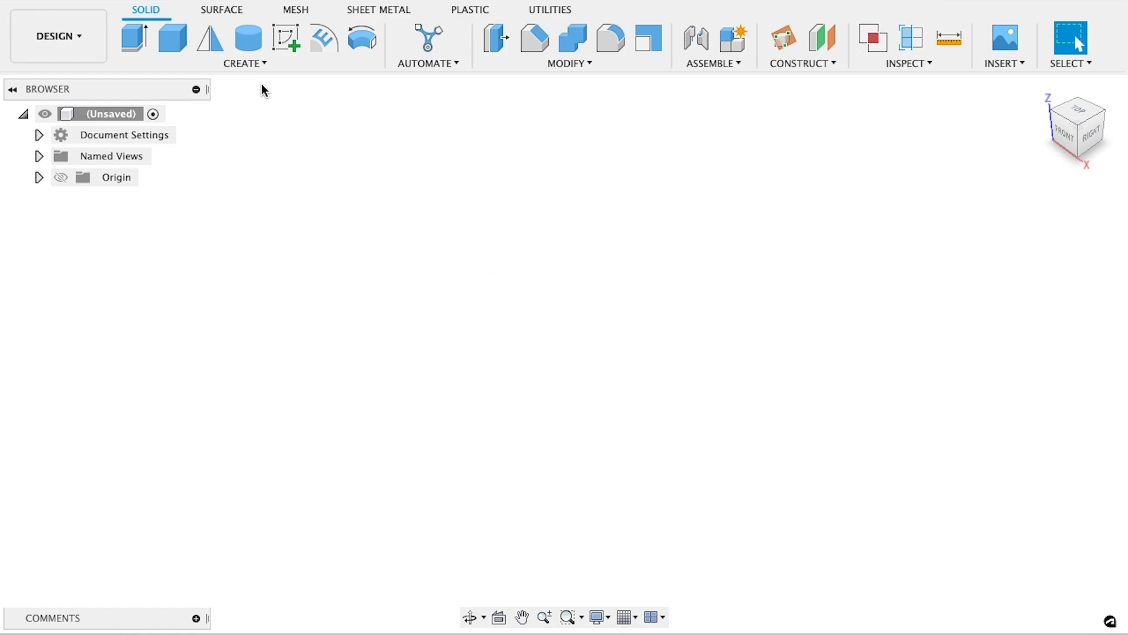
On the front plane, sketch connected top, vertical side and base lines of the profile.
{"action": "left_click", "coordinate": [243, 44]}
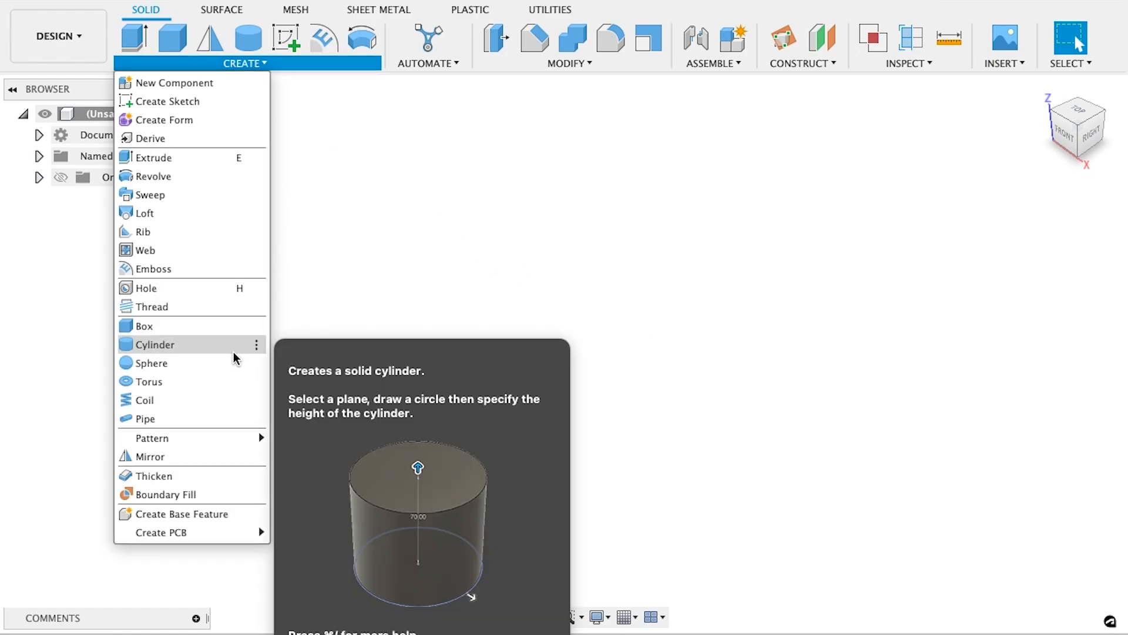
{"action": "mouse_move", "coordinate": [144, 326]}
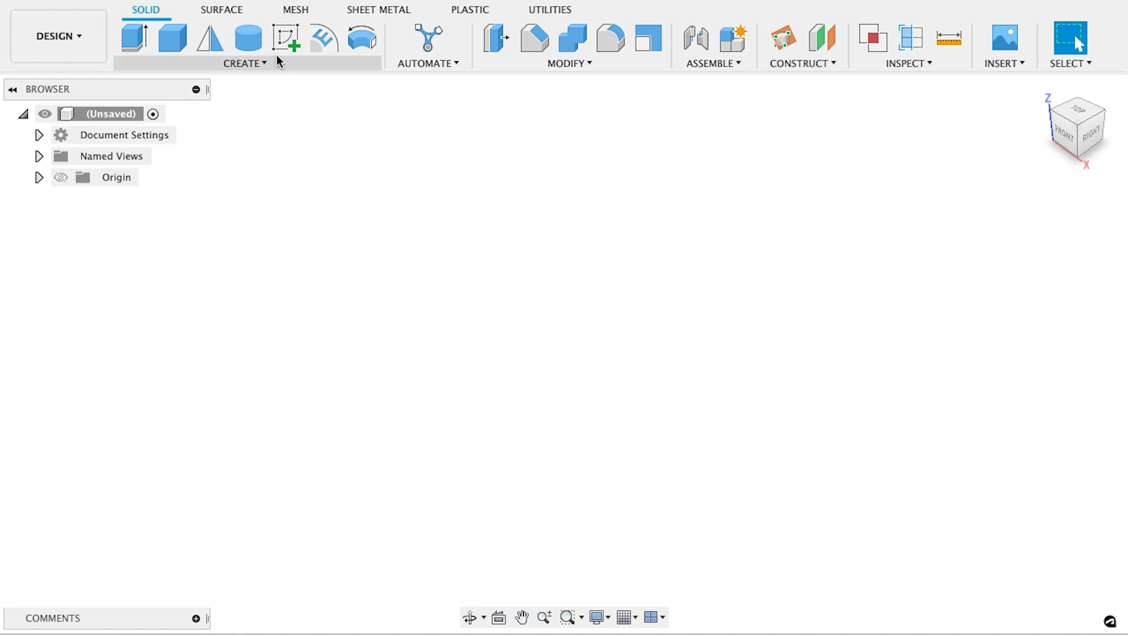
{"action": "left_click", "coordinate": [286, 38]}
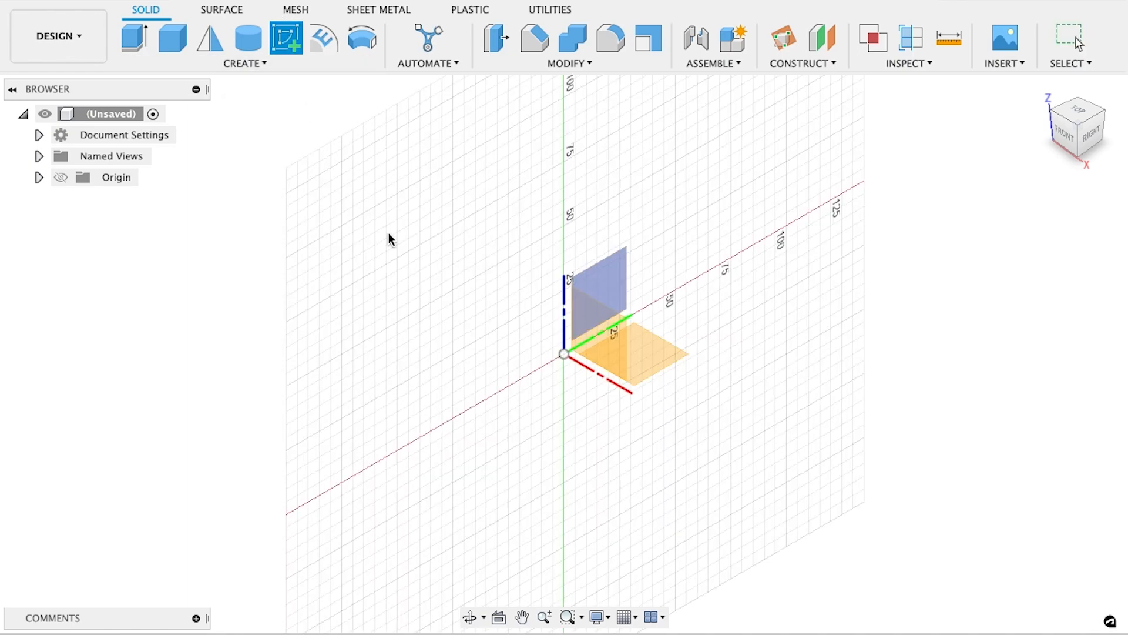
{"action": "left_click", "coordinate": [621, 316]}
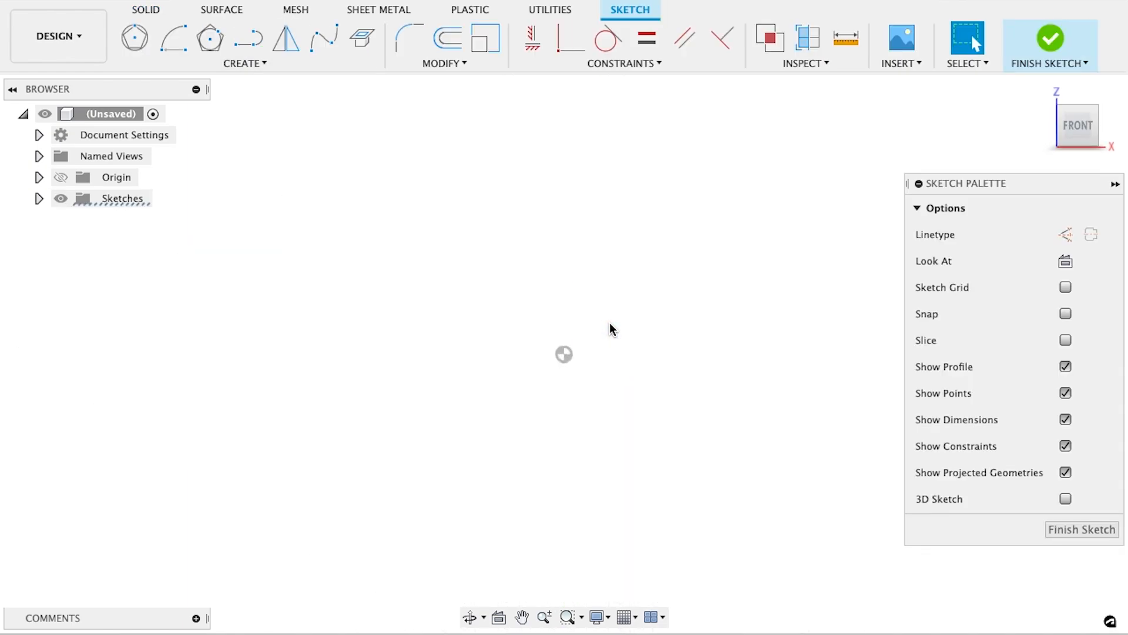
{"action": "left_click", "coordinate": [247, 39]}
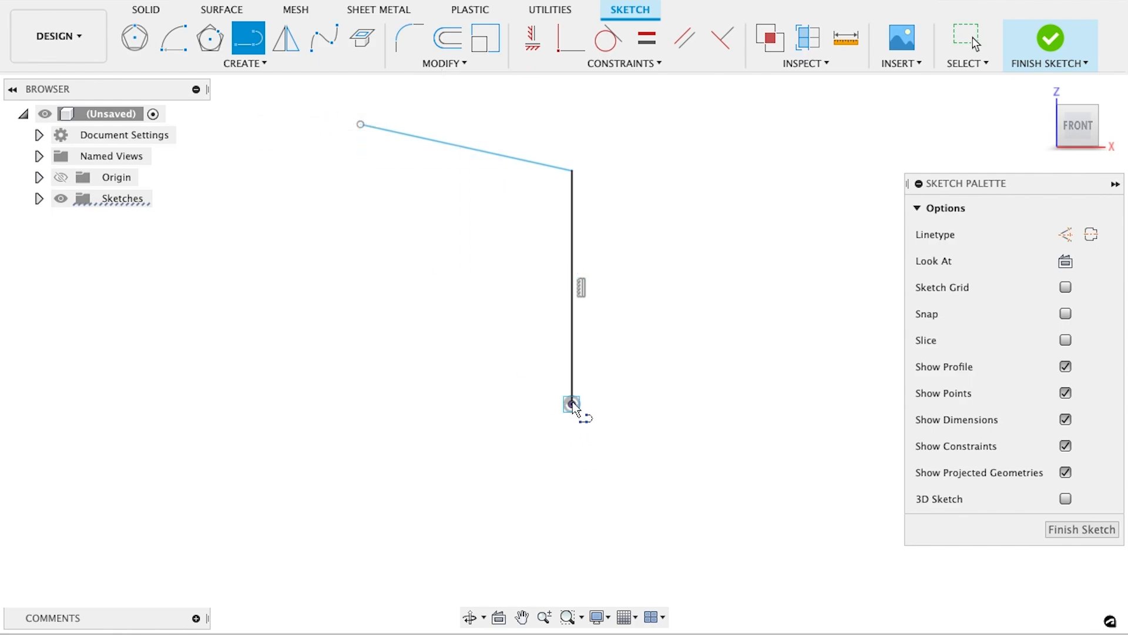
{"action": "left_click_drag", "start_coordinate": [572, 403], "coordinate": [445, 499]}
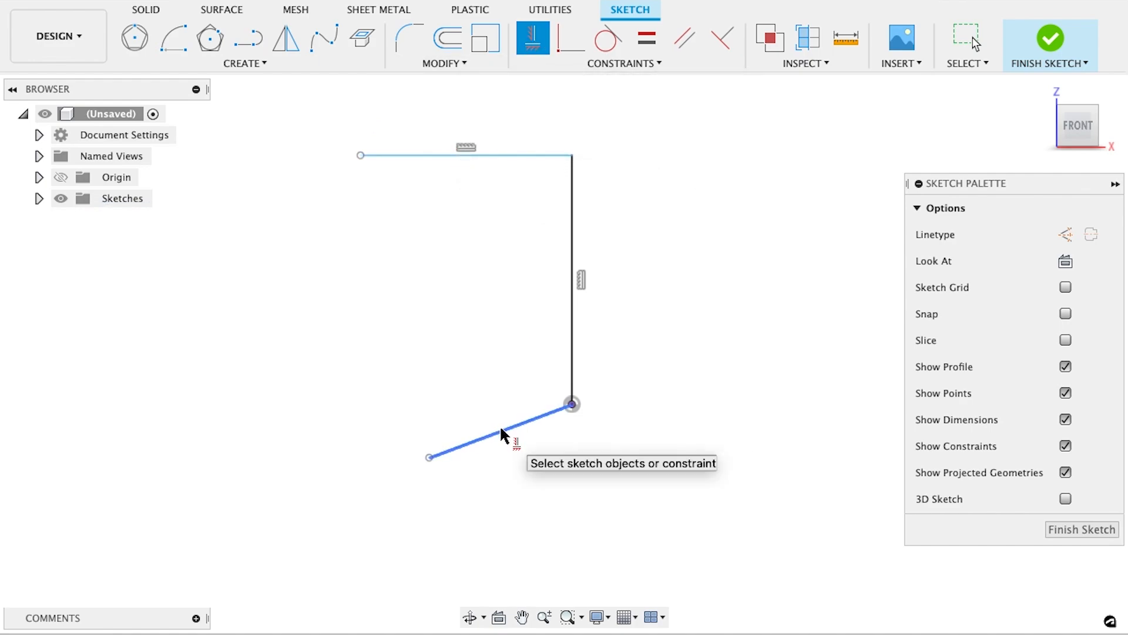
{"action": "mouse_move", "coordinate": [173, 37]}
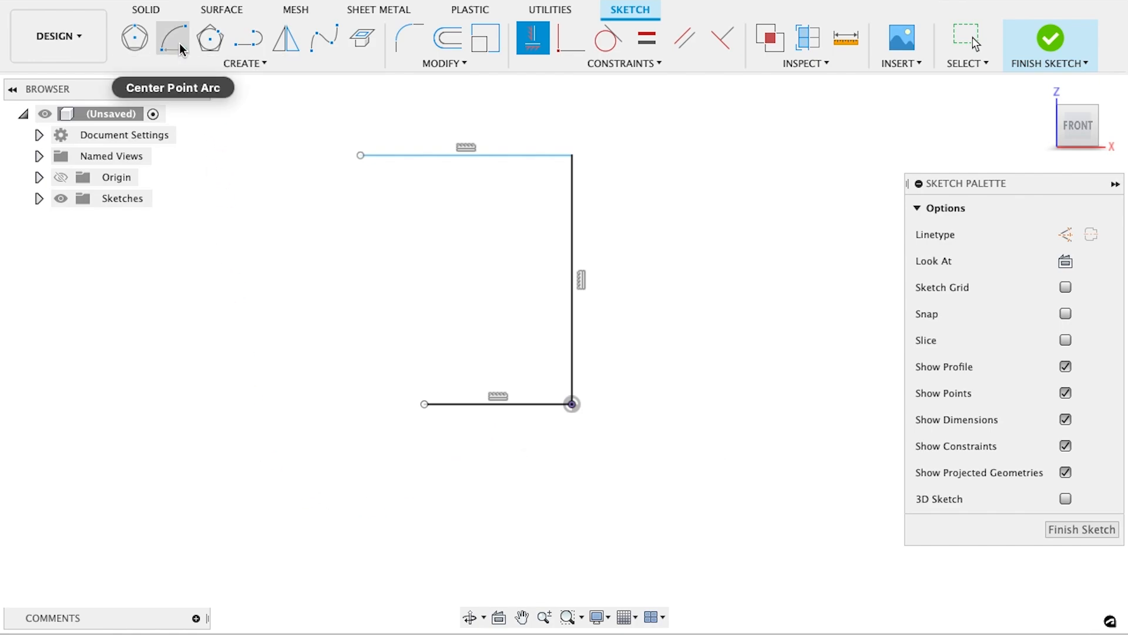
{"action": "left_click", "coordinate": [172, 38]}
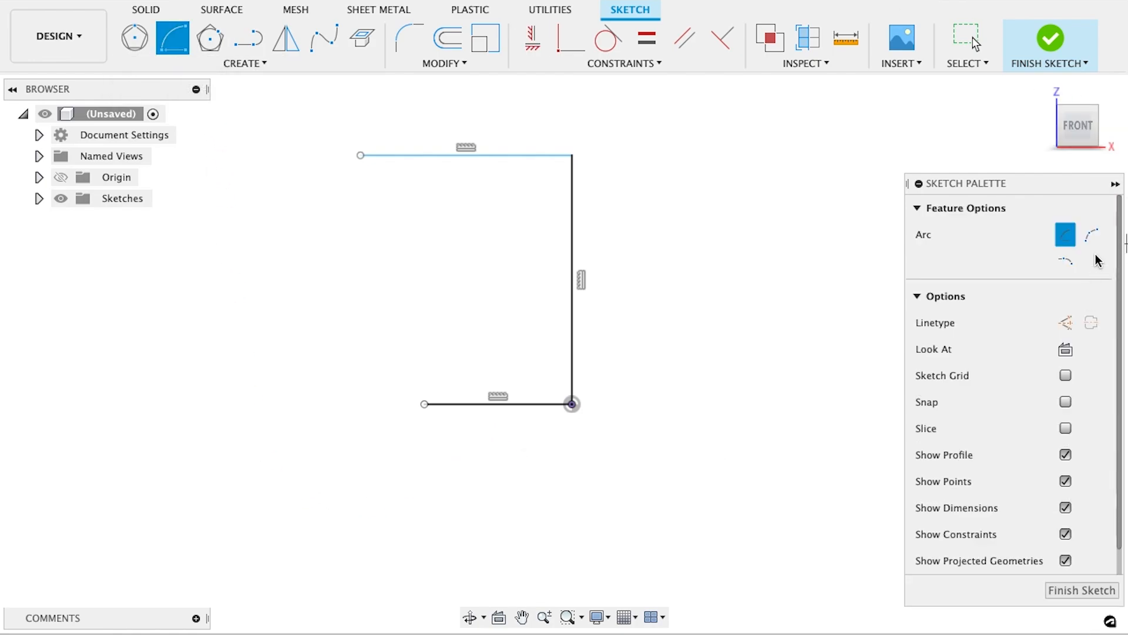
{"action": "mouse_move", "coordinate": [1092, 234]}
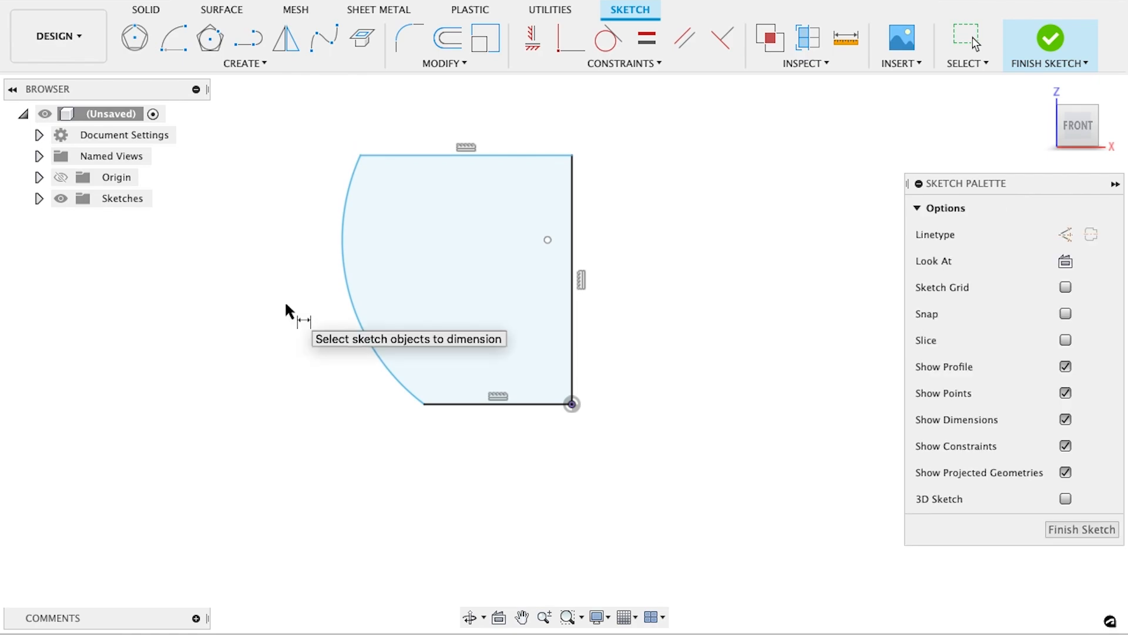
{"action": "mouse_move", "coordinate": [295, 301]}
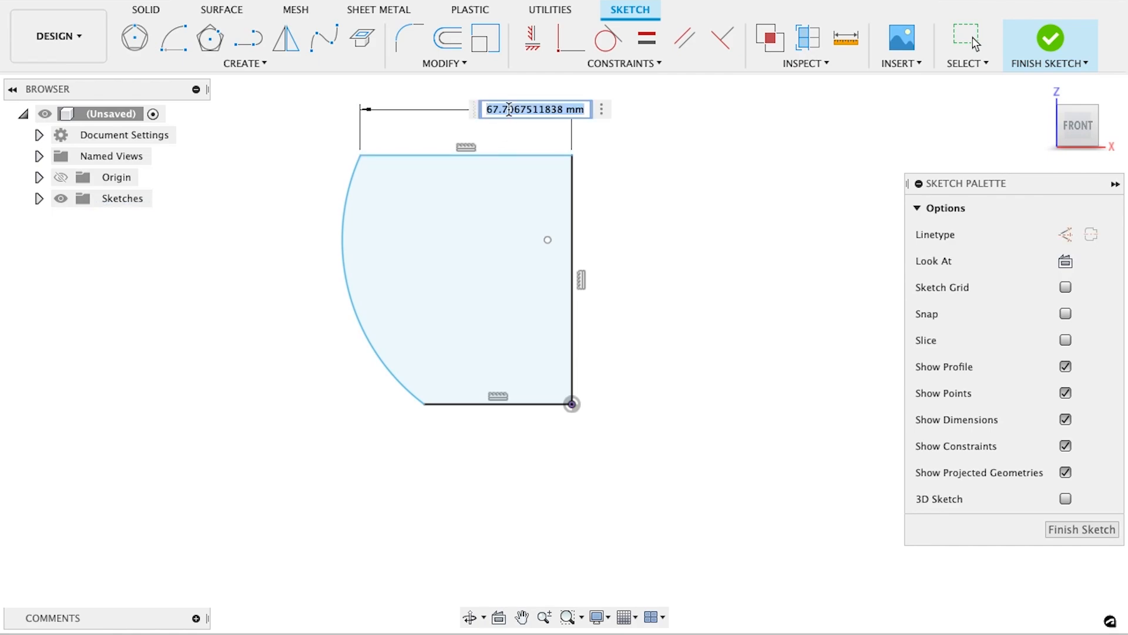
Close the profile with an arc and dimension the top line 100 and the base 47.5.
{"action": "type", "text": "100.00"}
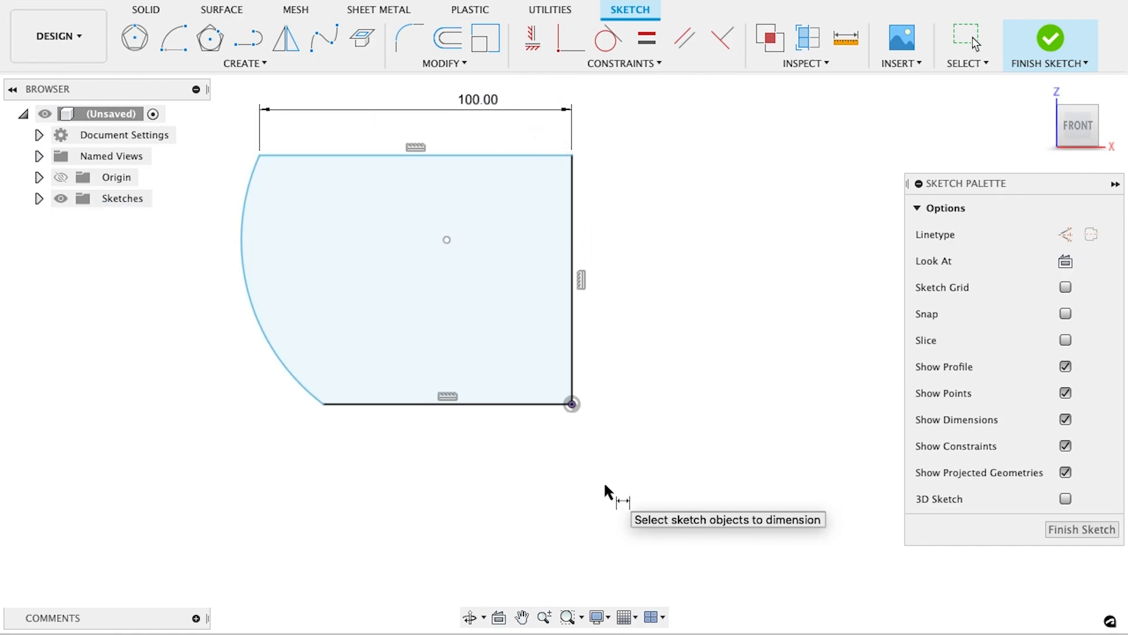
{"action": "mouse_move", "coordinate": [497, 417]}
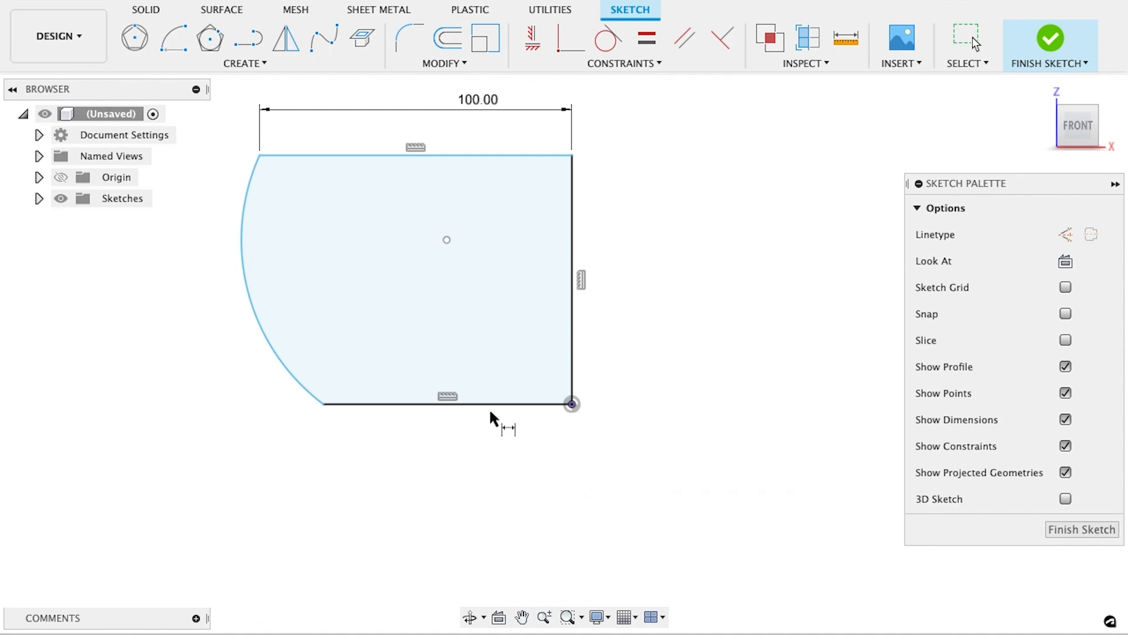
{"action": "left_click", "coordinate": [446, 404]}
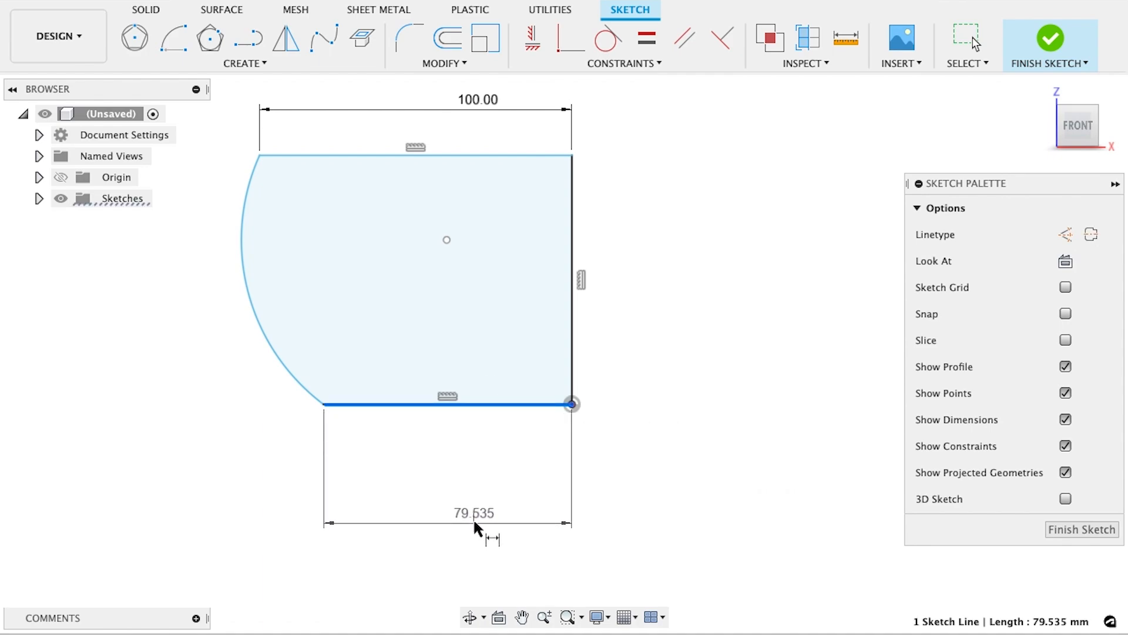
{"action": "double_click", "coordinate": [474, 512]}
{"action": "type", "text": "47.5"}
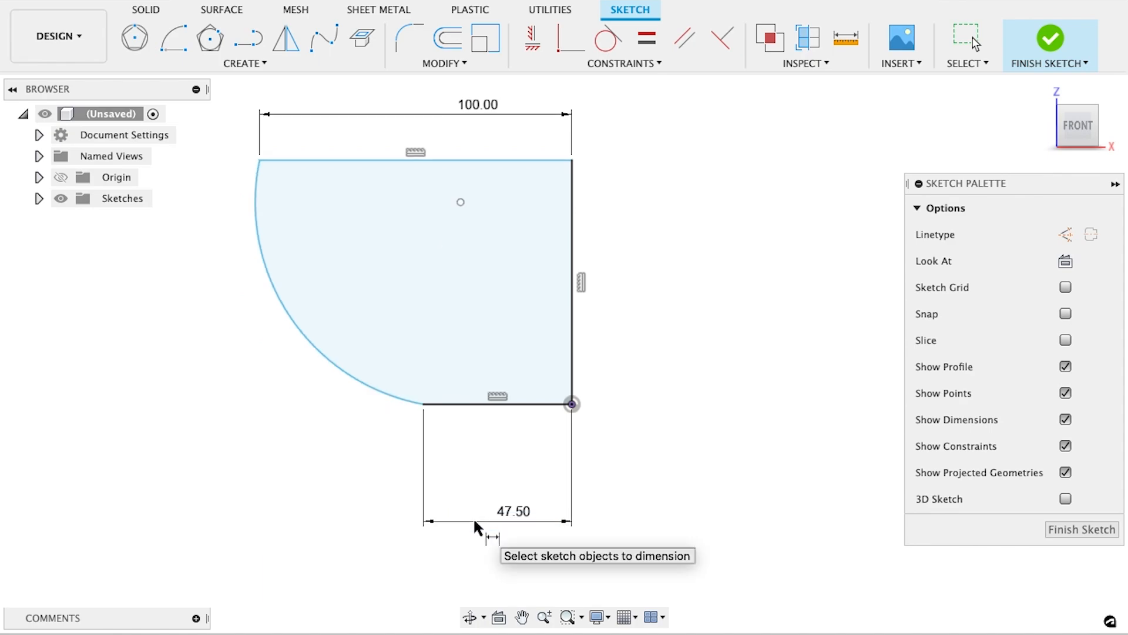
{"action": "mouse_move", "coordinate": [313, 444]}
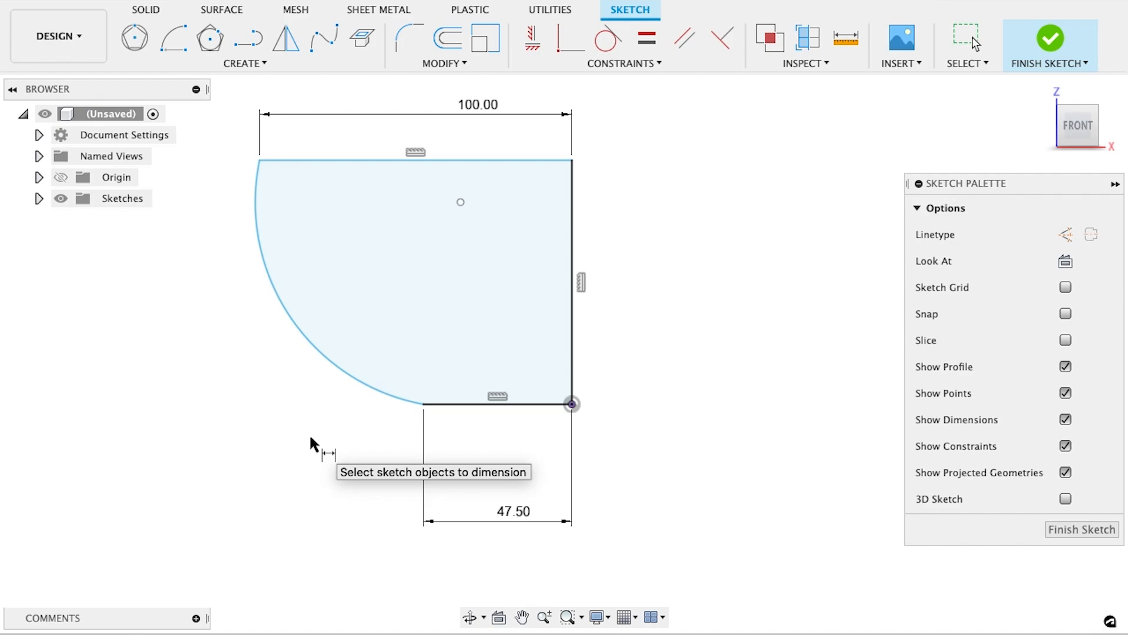
{"action": "mouse_move", "coordinate": [568, 337]}
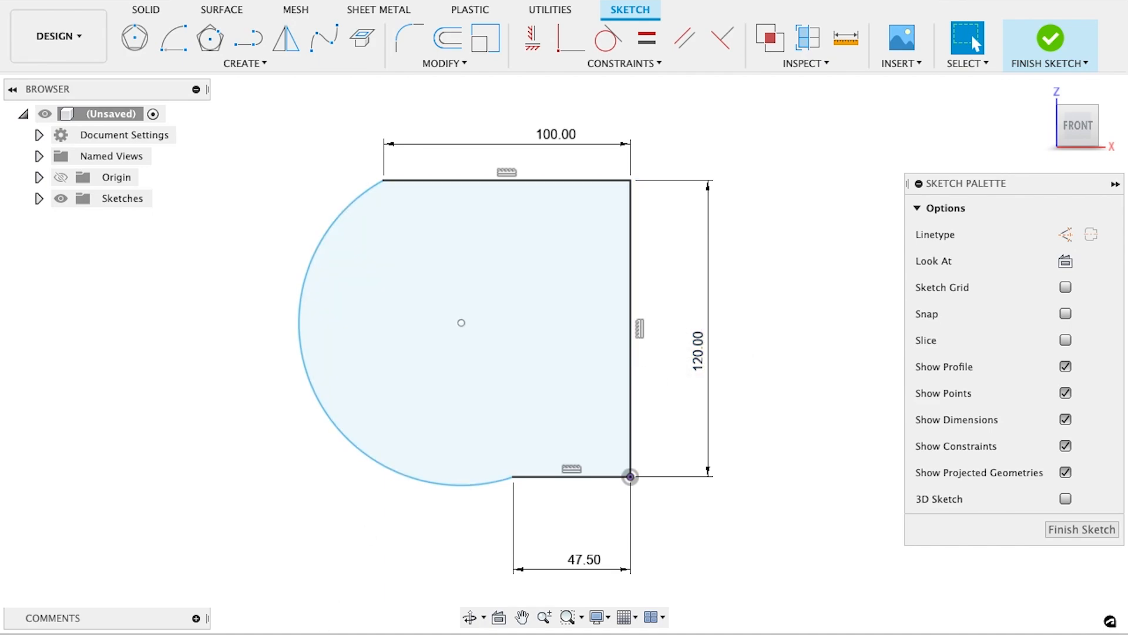
Reshape the closing arc, then start a 45° construction line from the arc's lower end.
{"action": "left_click", "coordinate": [314, 408]}
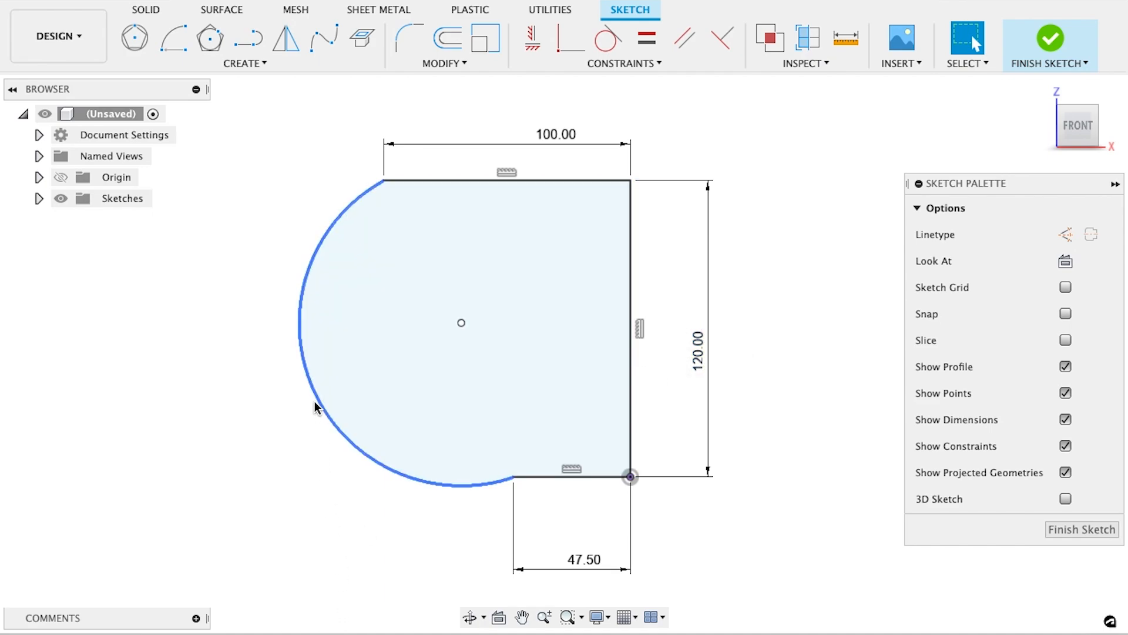
{"action": "left_click", "coordinate": [336, 408]}
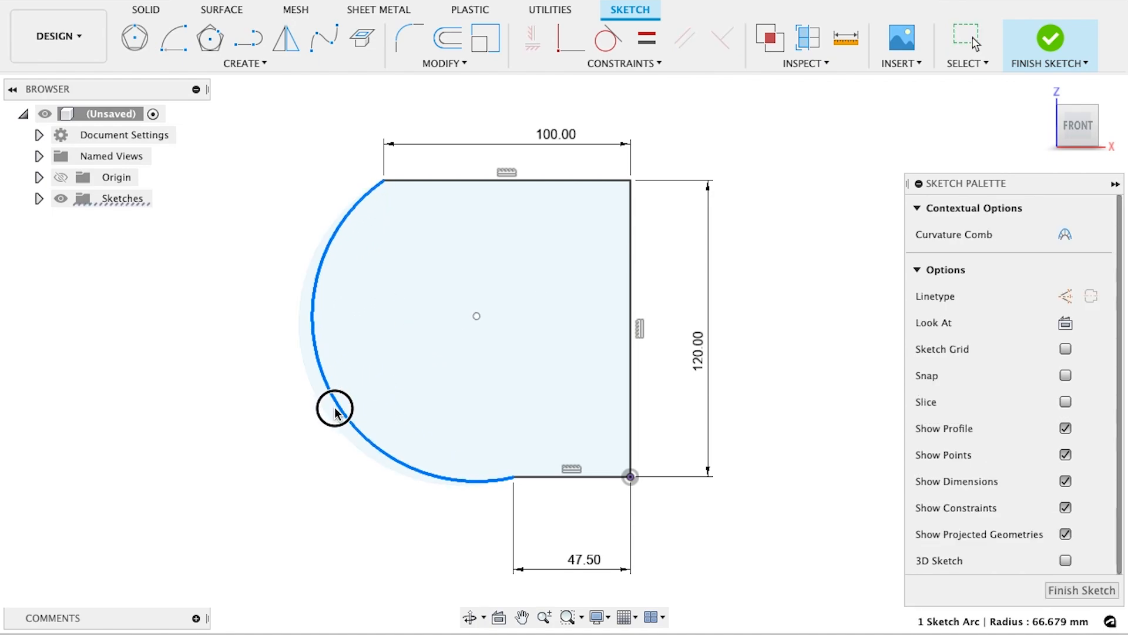
{"action": "left_click_drag", "start_coordinate": [336, 414], "coordinate": [414, 385]}
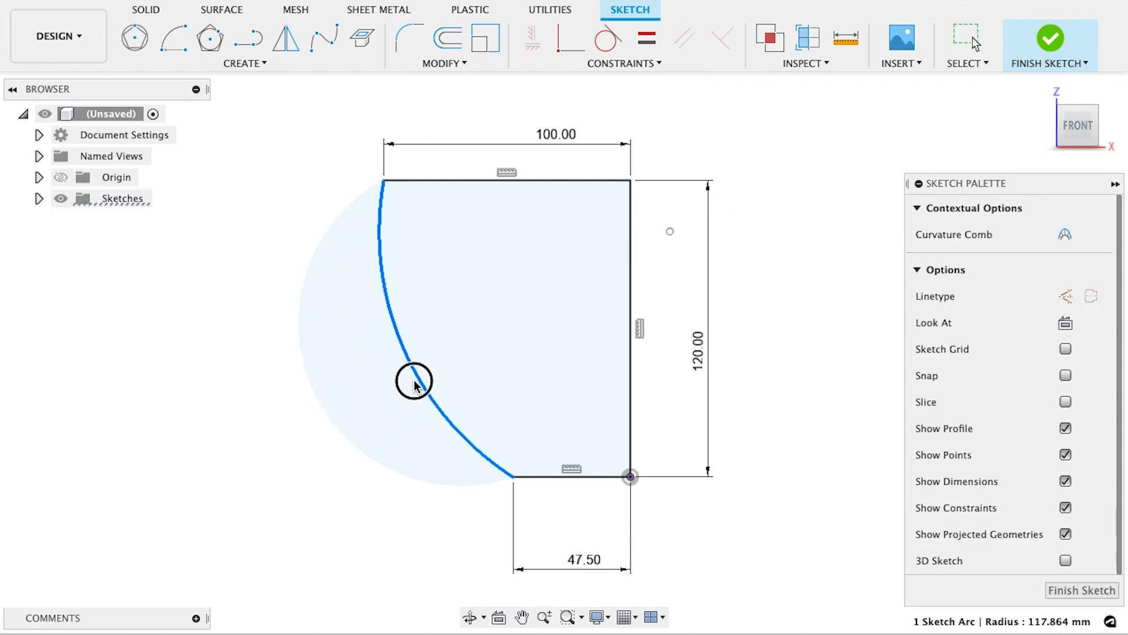
{"action": "left_click_drag", "start_coordinate": [413, 380], "coordinate": [372, 394]}
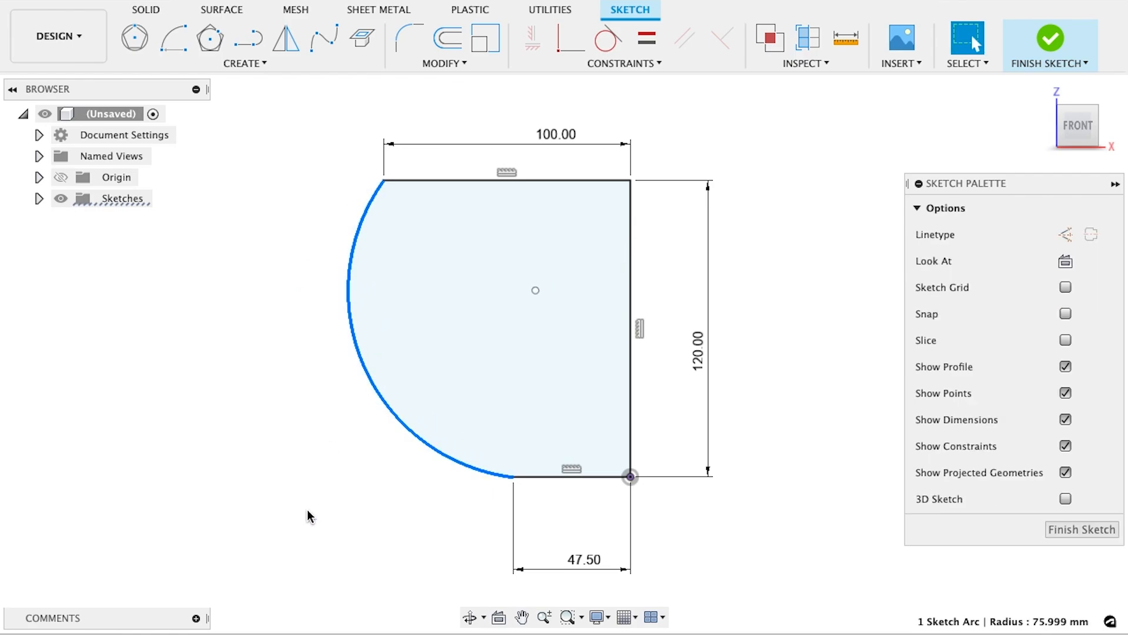
{"action": "left_click", "coordinate": [248, 38]}
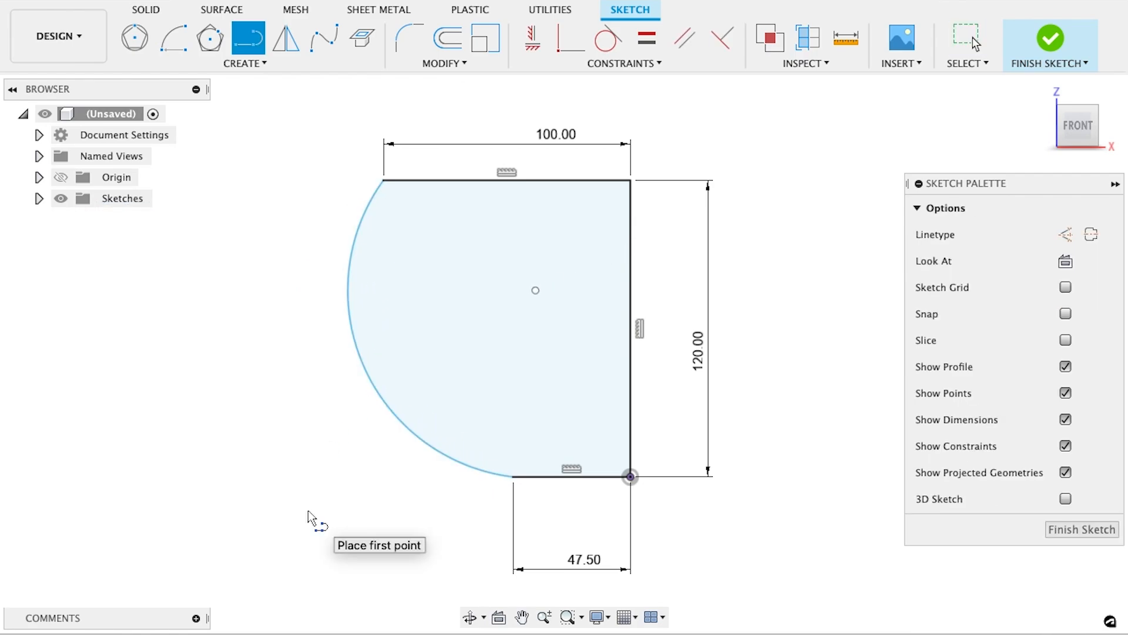
{"action": "mouse_move", "coordinate": [515, 478]}
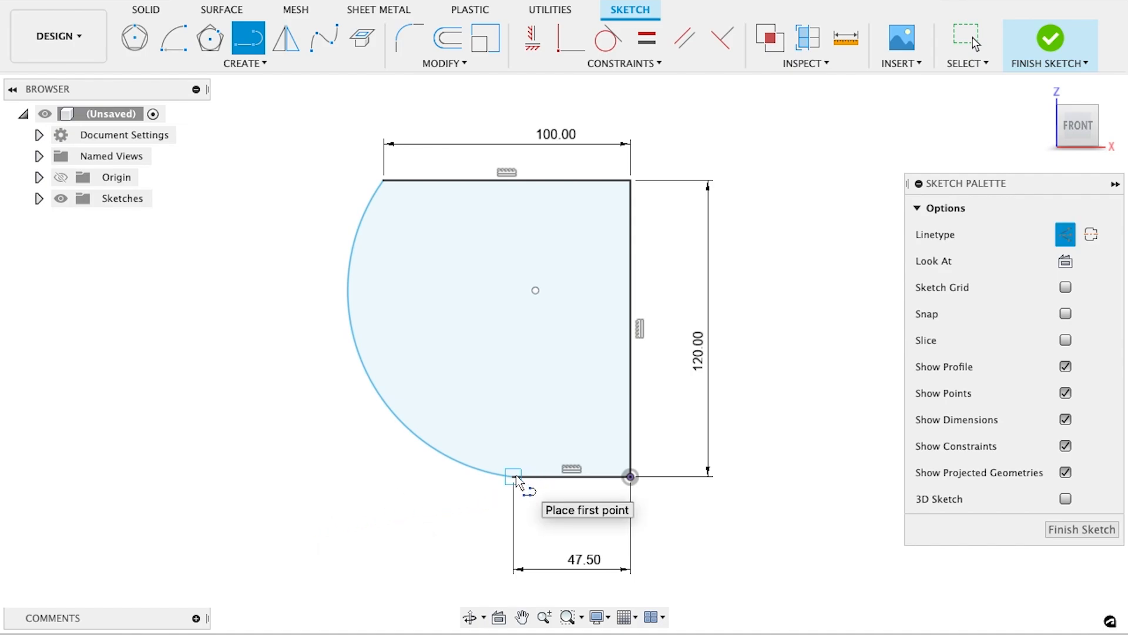
{"action": "left_click", "coordinate": [514, 477]}
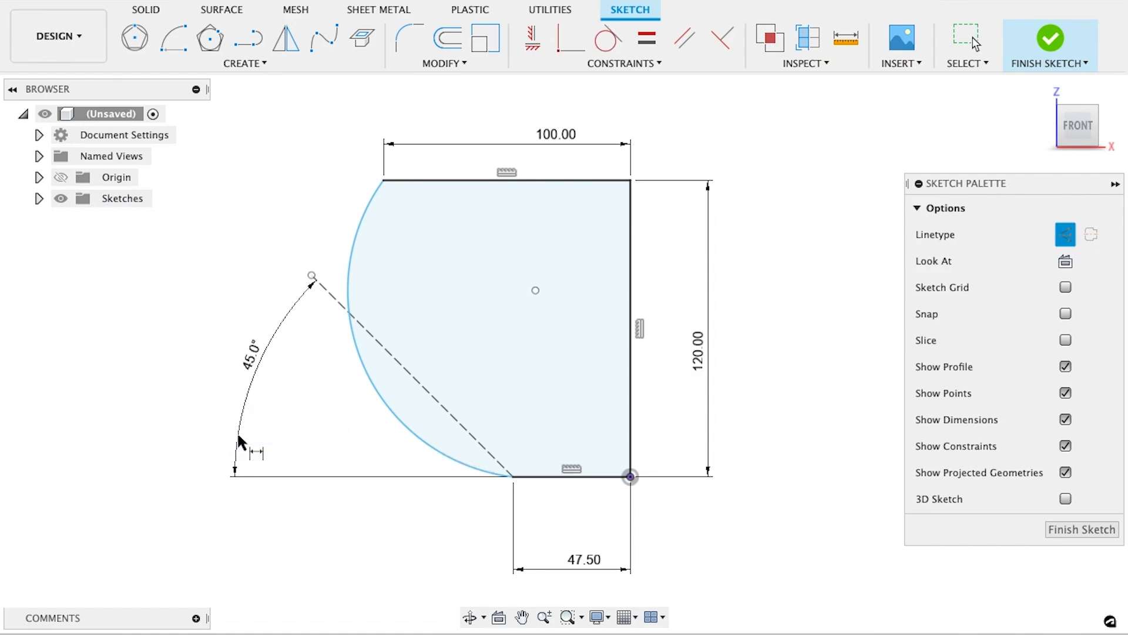
{"action": "mouse_move", "coordinate": [607, 38]}
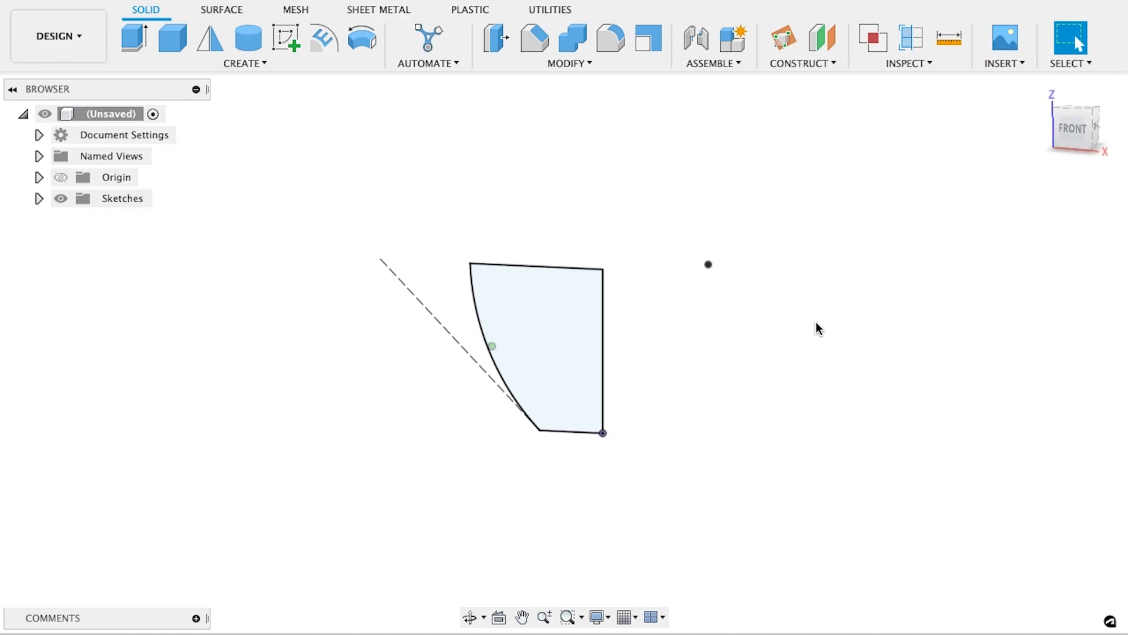
Revolve the profile a full 360° around its right vertical edge into a solid.
{"action": "left_click", "coordinate": [245, 63]}
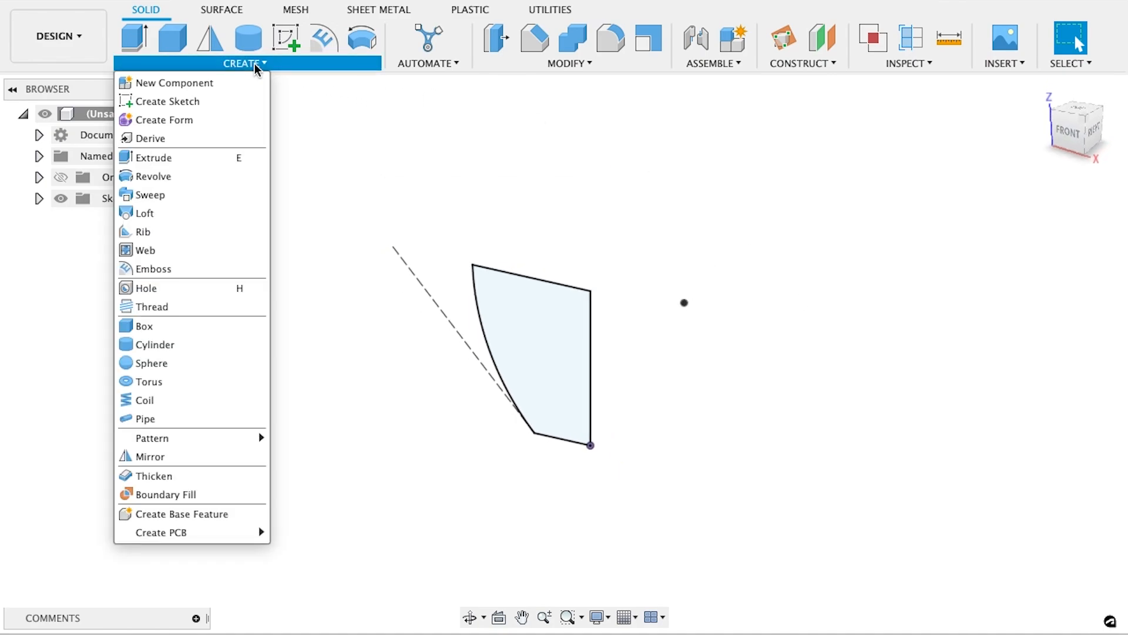
{"action": "left_click", "coordinate": [153, 176]}
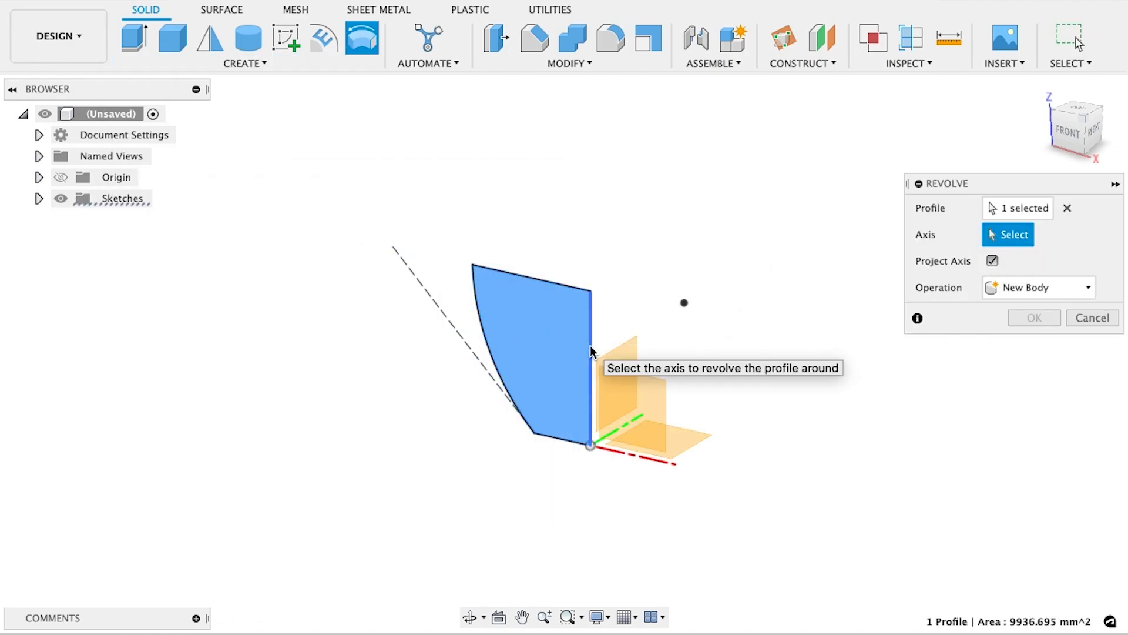
{"action": "left_click", "coordinate": [590, 359]}
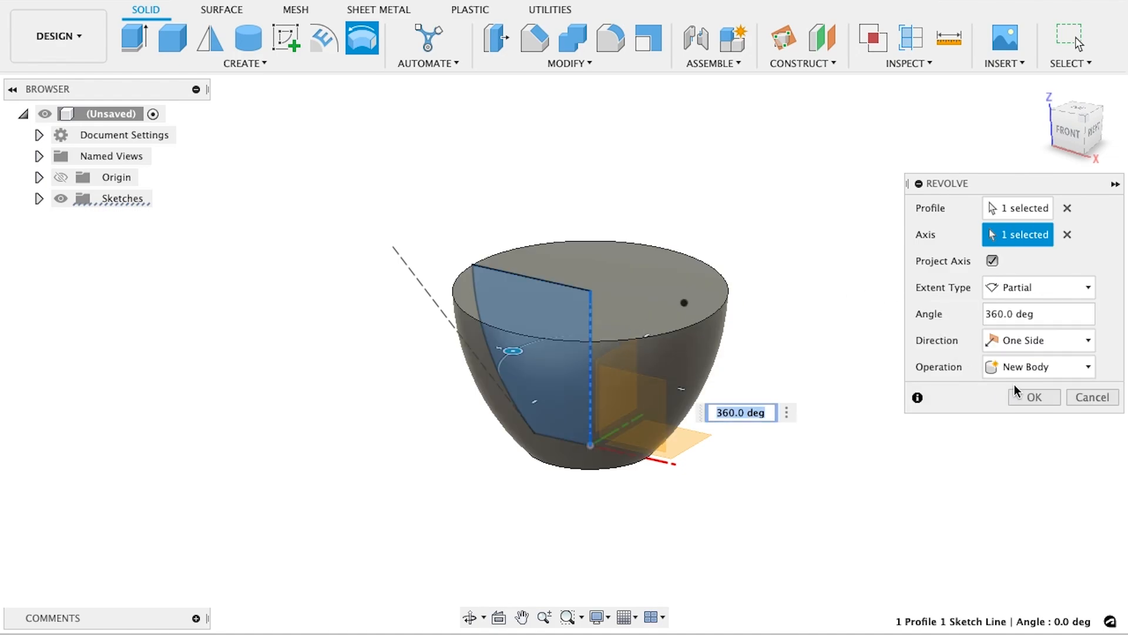
{"action": "left_click", "coordinate": [1033, 397]}
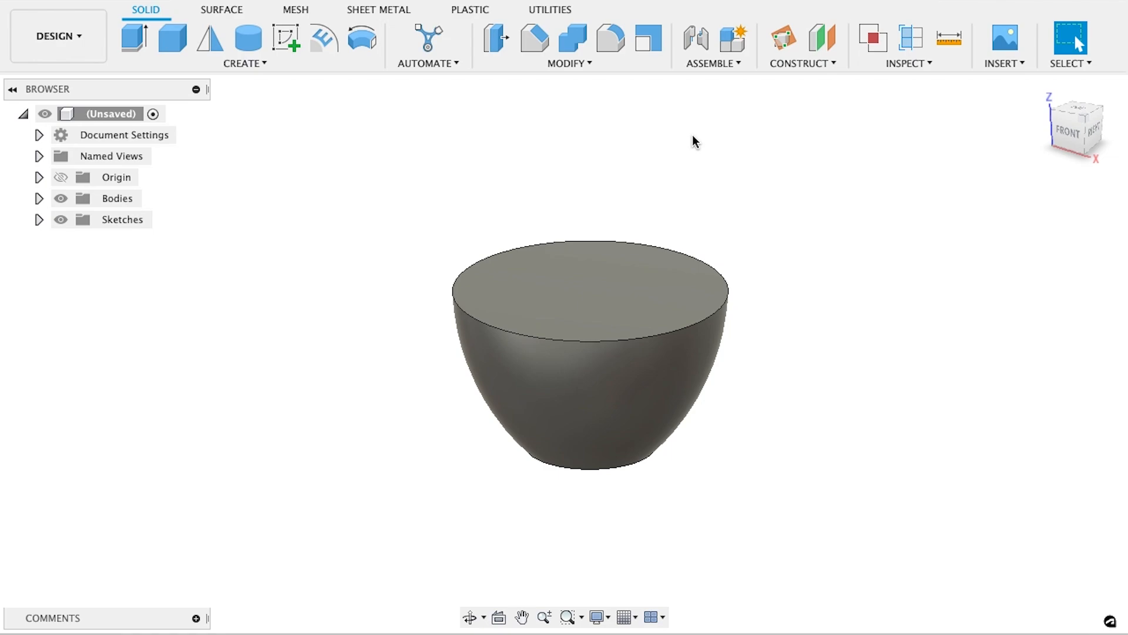
Shell the bowl with 1.6 mm inside thickness, removing the top face.
{"action": "left_click", "coordinate": [568, 45]}
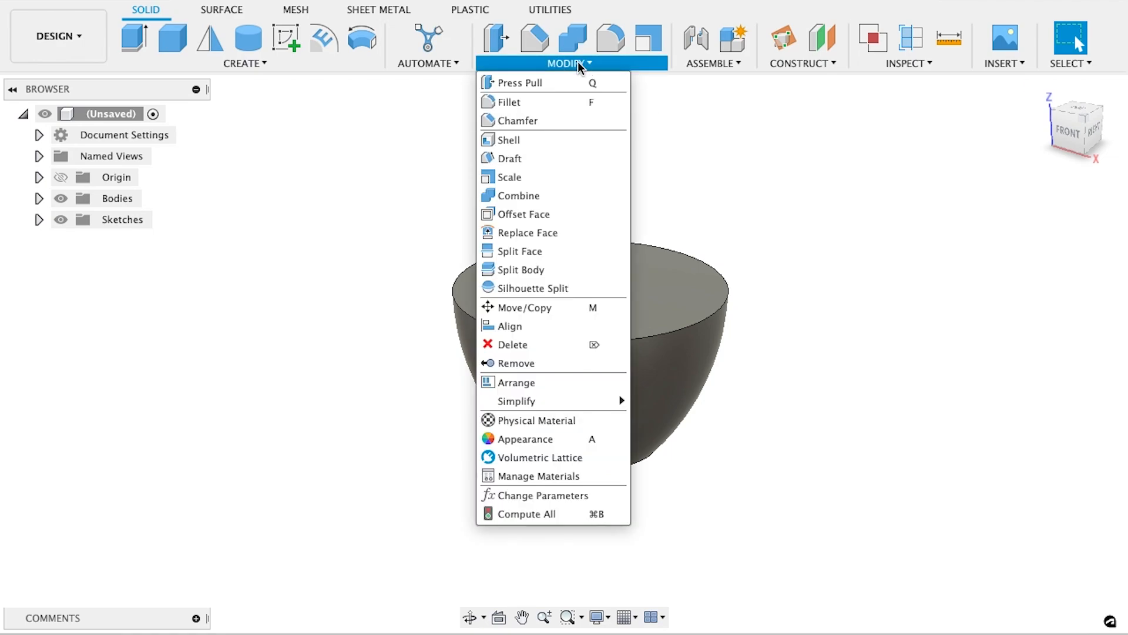
{"action": "mouse_move", "coordinate": [508, 140]}
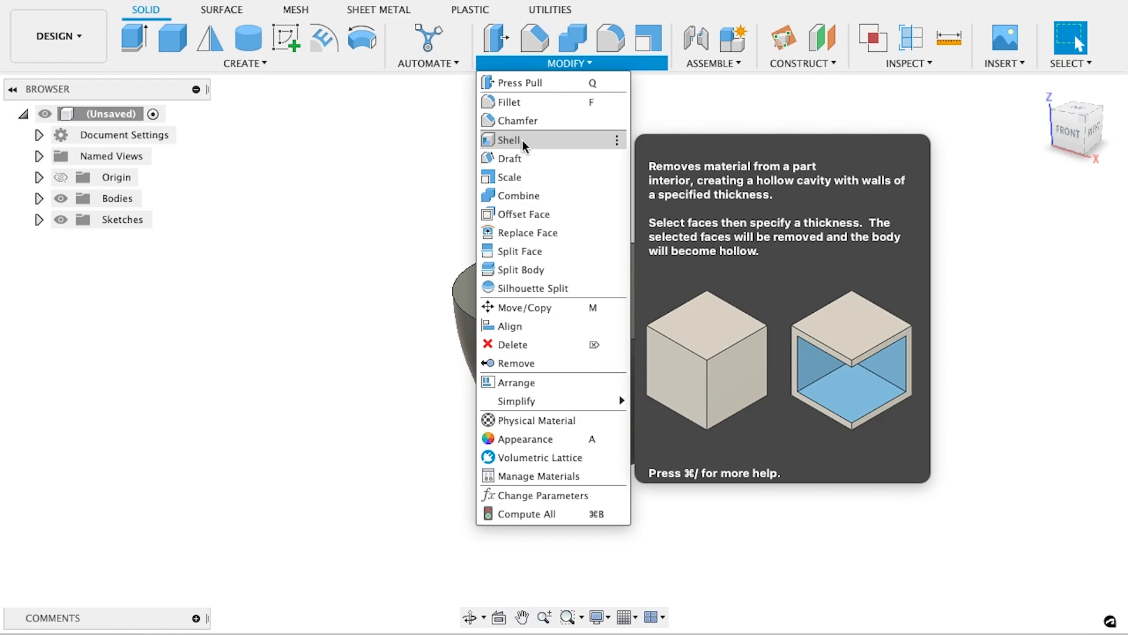
{"action": "left_click", "coordinate": [509, 140]}
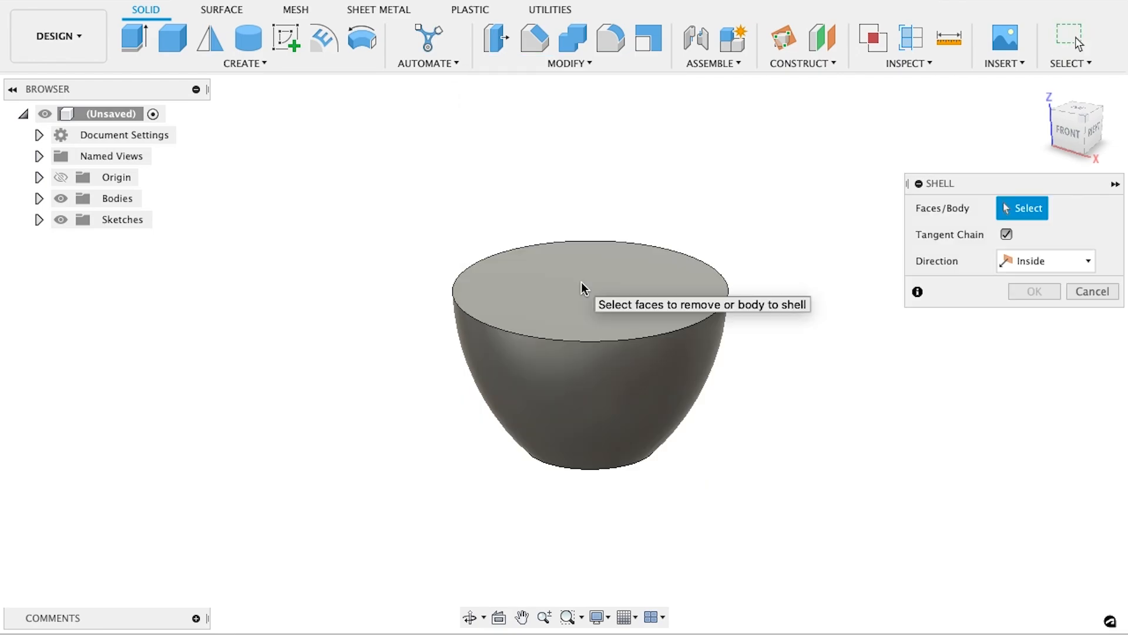
{"action": "left_click", "coordinate": [583, 288]}
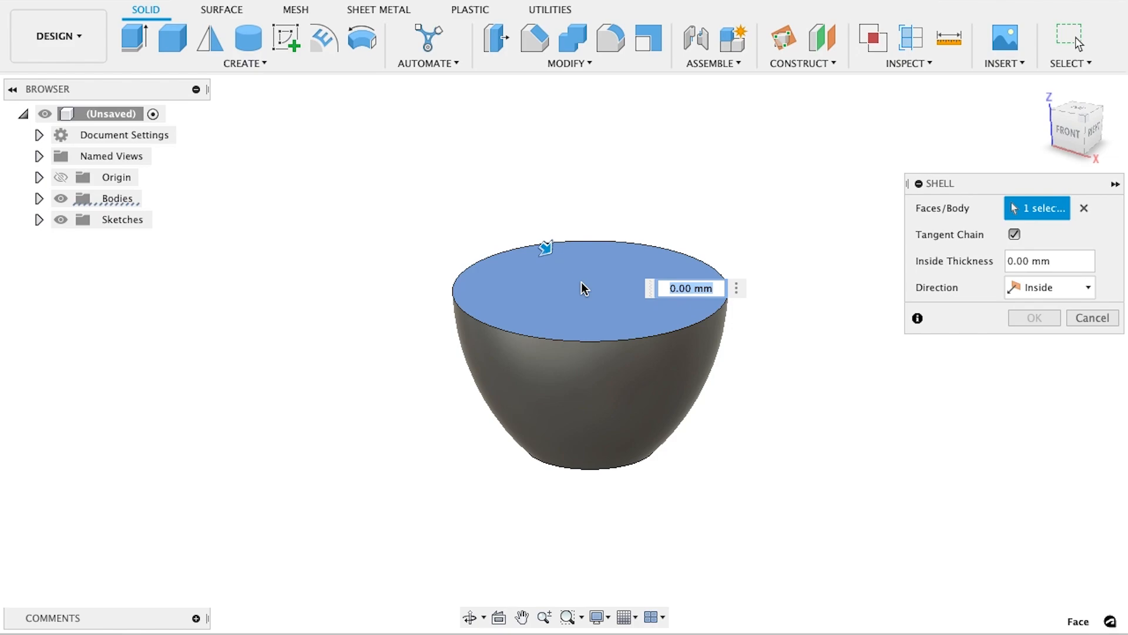
{"action": "type", "text": "1.6"}
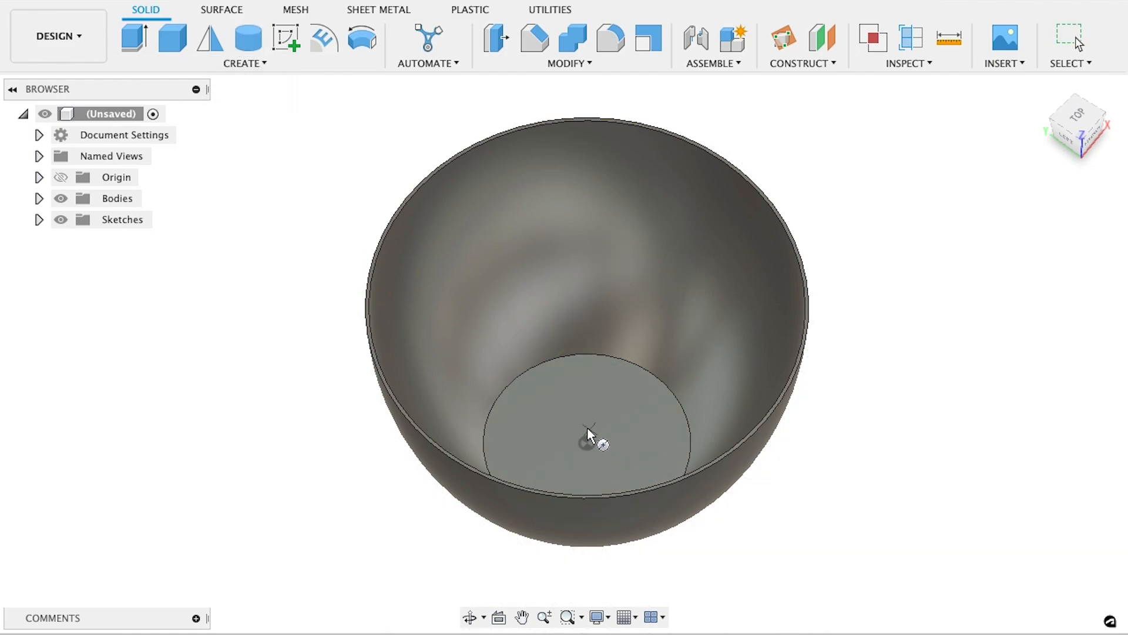
{"action": "left_click", "coordinate": [589, 438]}
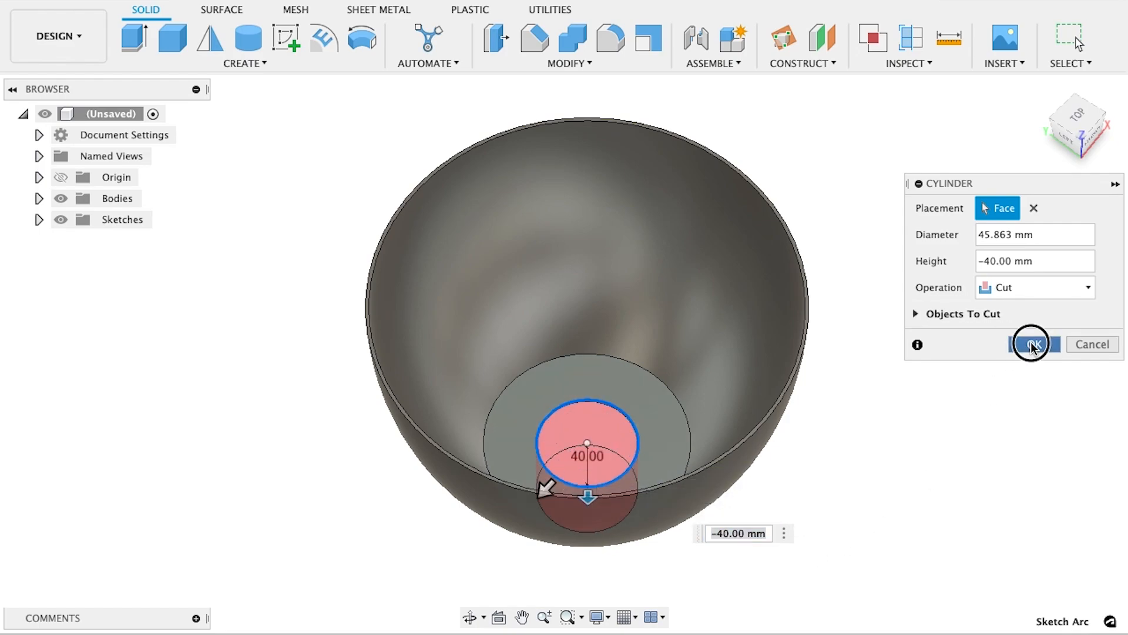
{"action": "left_click", "coordinate": [1032, 344]}
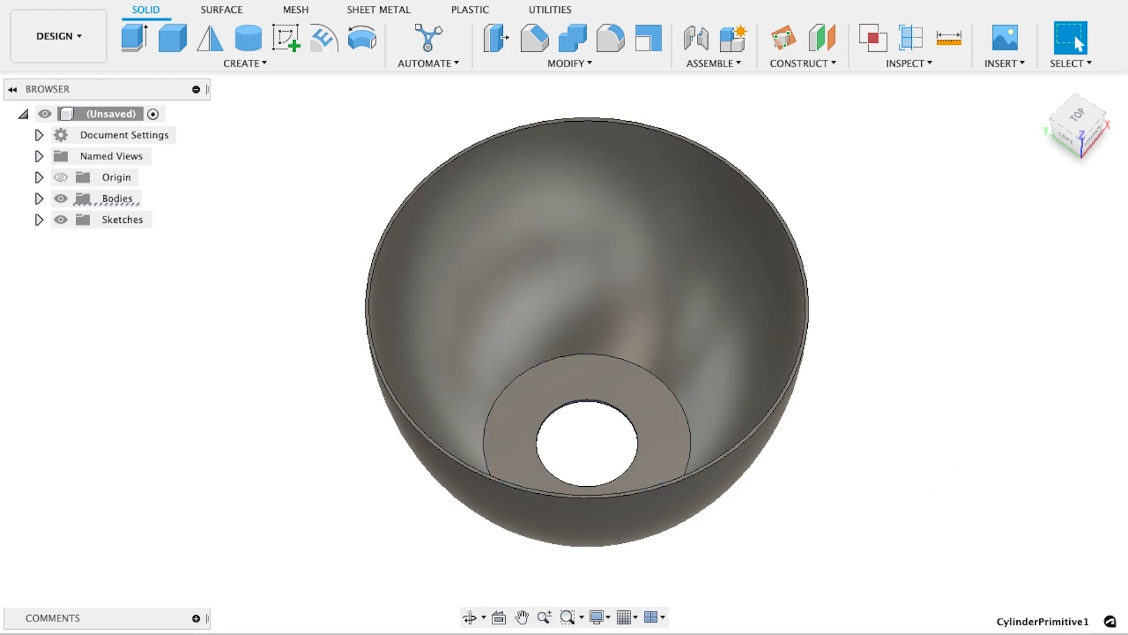
{"action": "left_click", "coordinate": [247, 38]}
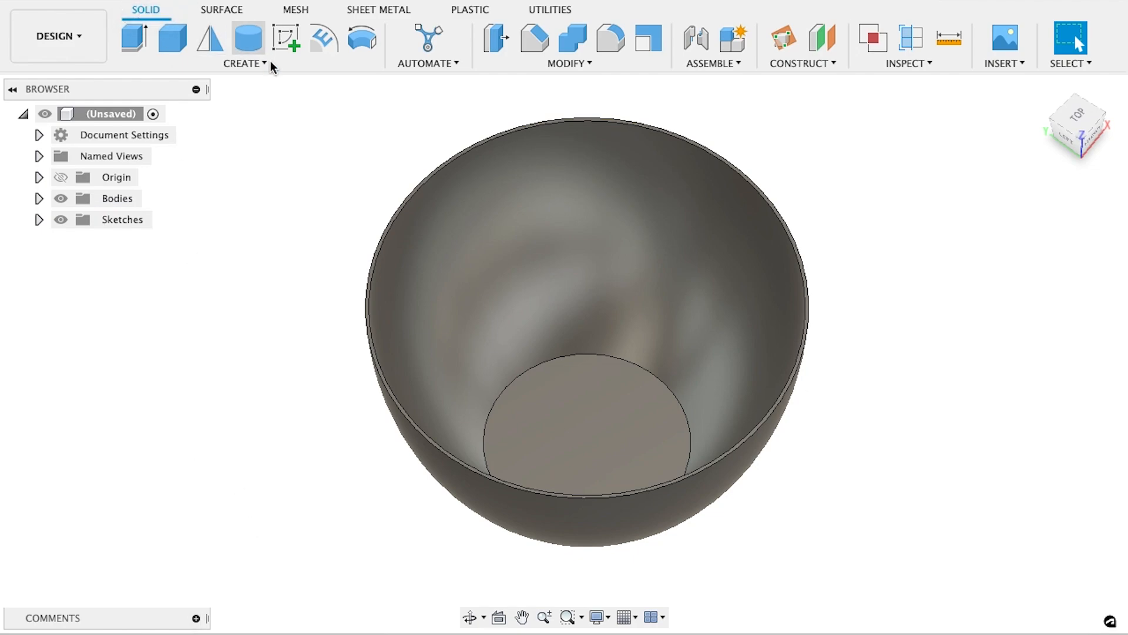
Sketch a circle at the origin on the ground plane and extrude it as a cut.
{"action": "left_click", "coordinate": [286, 38]}
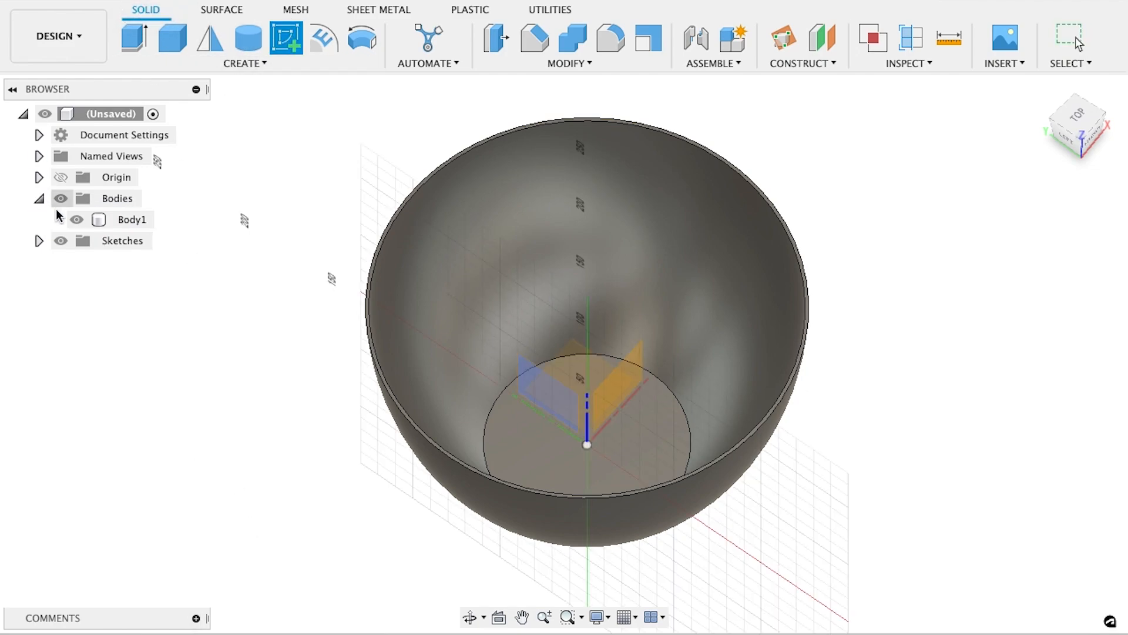
{"action": "left_click", "coordinate": [76, 219]}
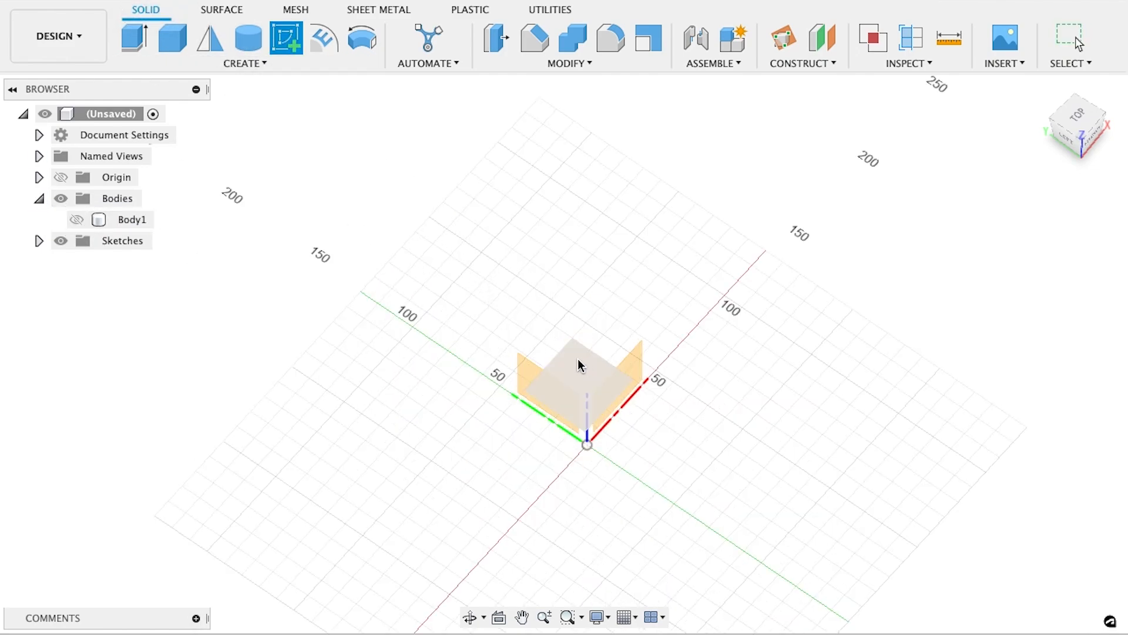
{"action": "left_click", "coordinate": [286, 38]}
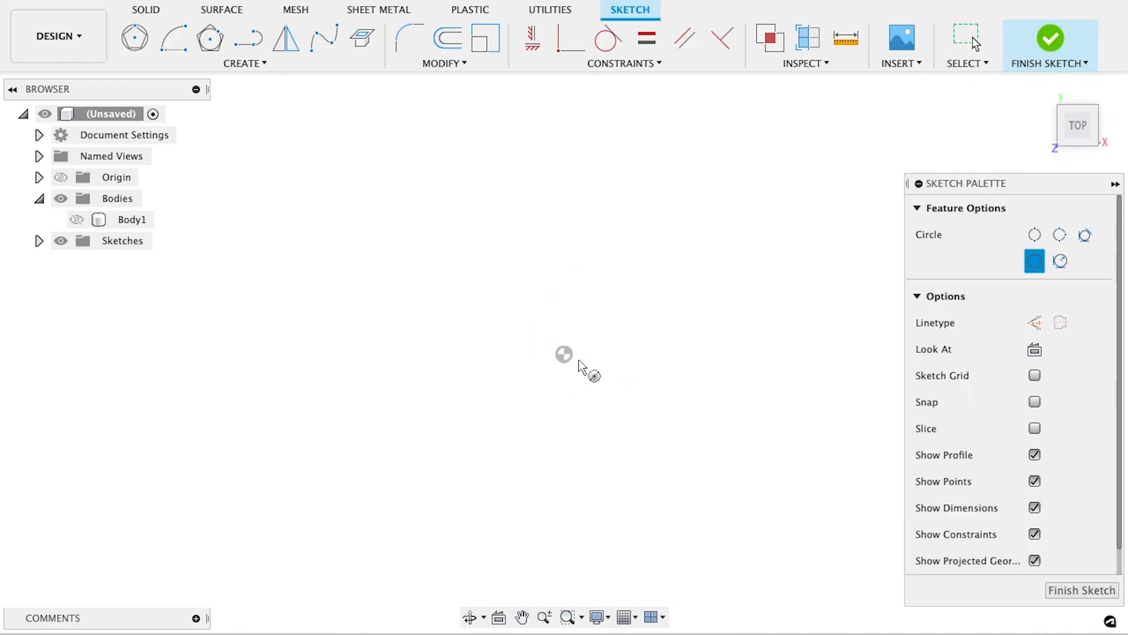
{"action": "left_click_drag", "start_coordinate": [564, 353], "coordinate": [670, 375]}
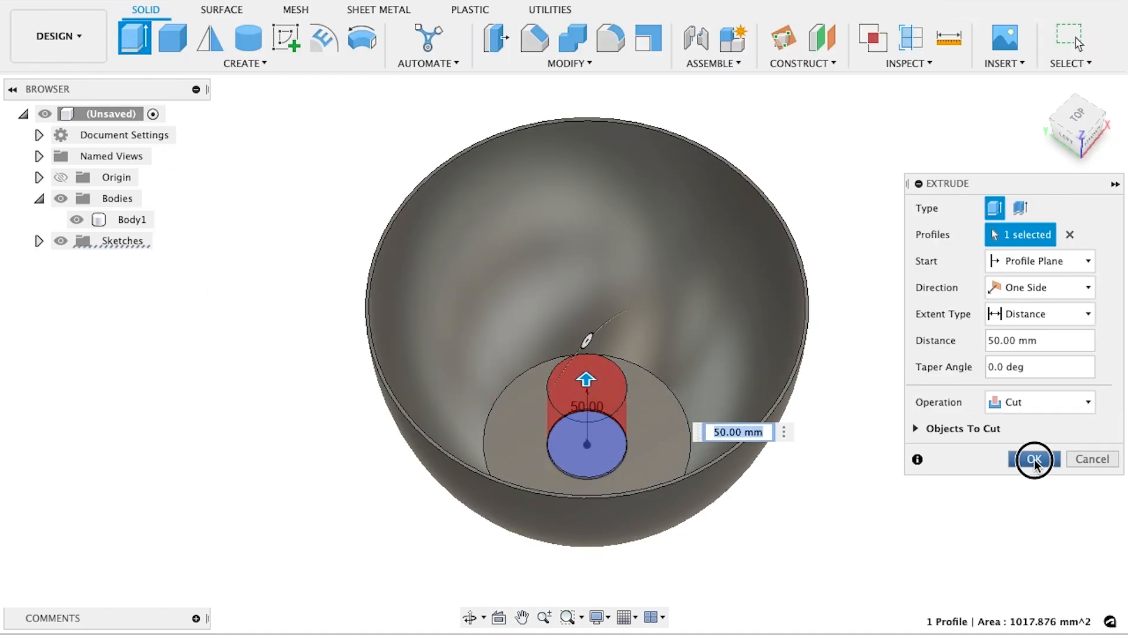
{"action": "left_click", "coordinate": [1035, 459]}
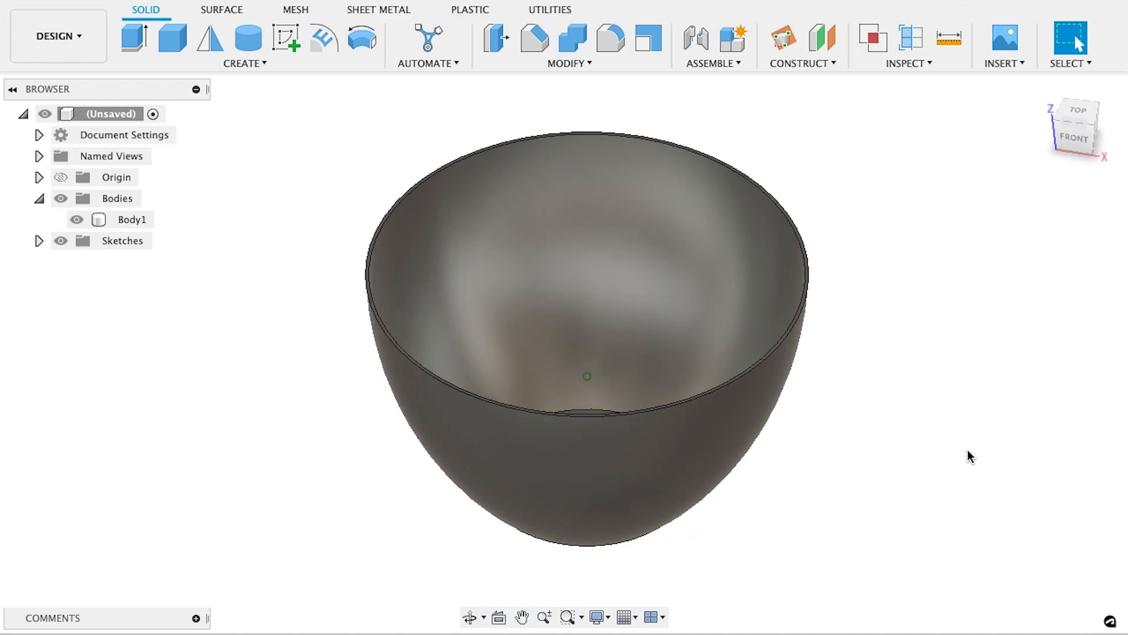